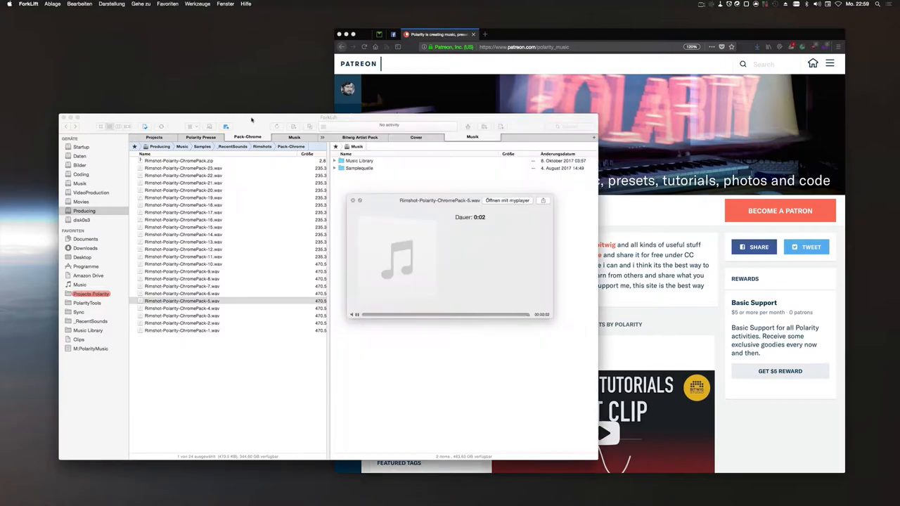
- Switch the Quick Look preview to two other Rimshot-Polarity-ChromePack .wav samples in the list
{"action": "left_click", "coordinate": [181, 332]}
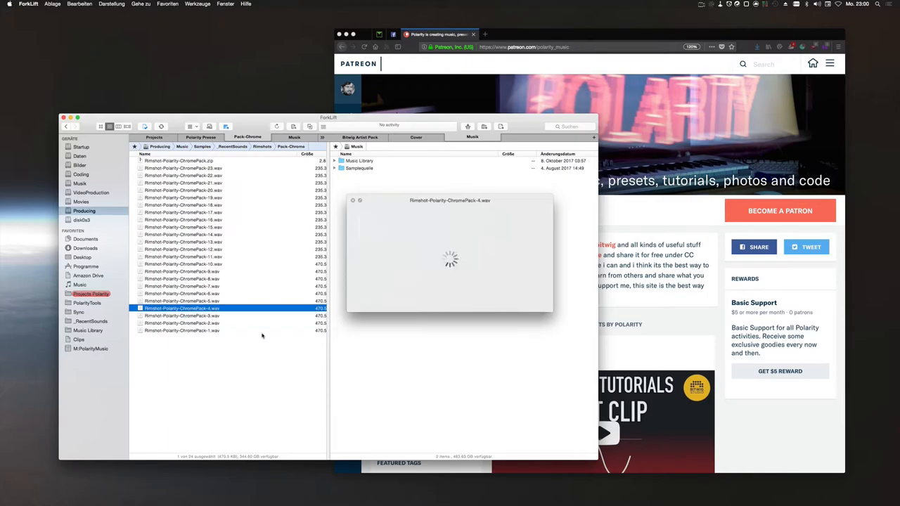
{"action": "left_click", "coordinate": [181, 302]}
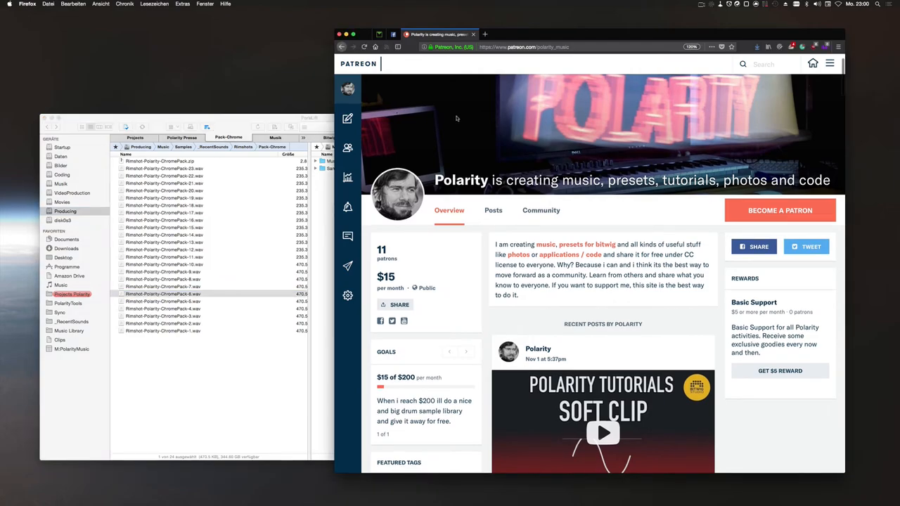
- Scroll down slightly on the Polarity Patreon creator overview page
{"action": "scroll", "scroll_direction": "down", "scroll_amount": 3}
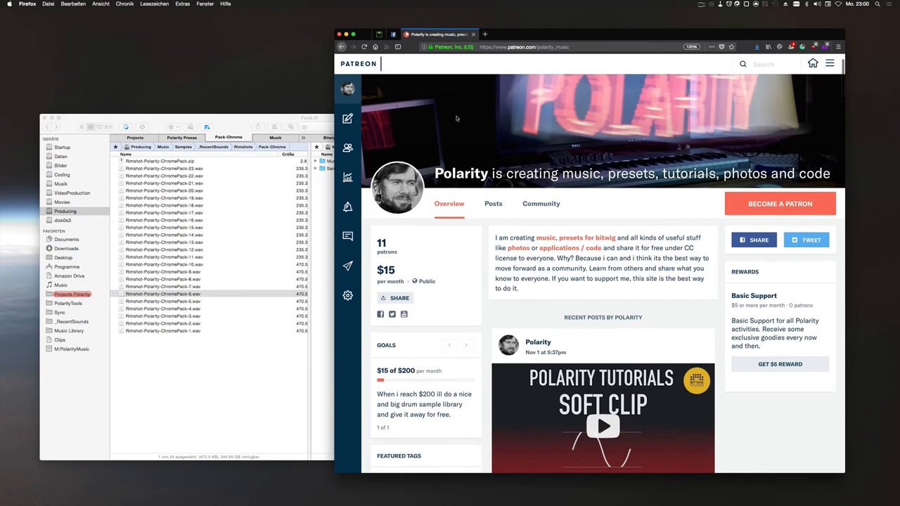